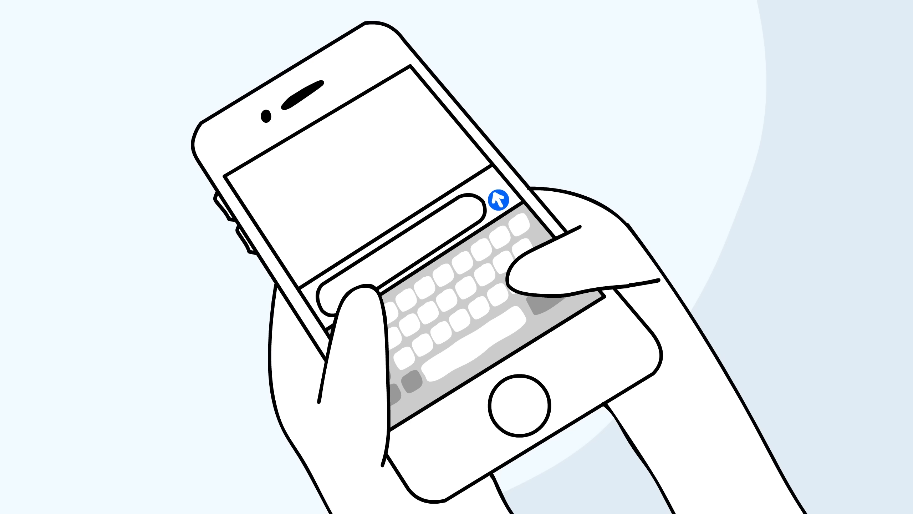
pyautogui.write('My Teacher Is dumb')
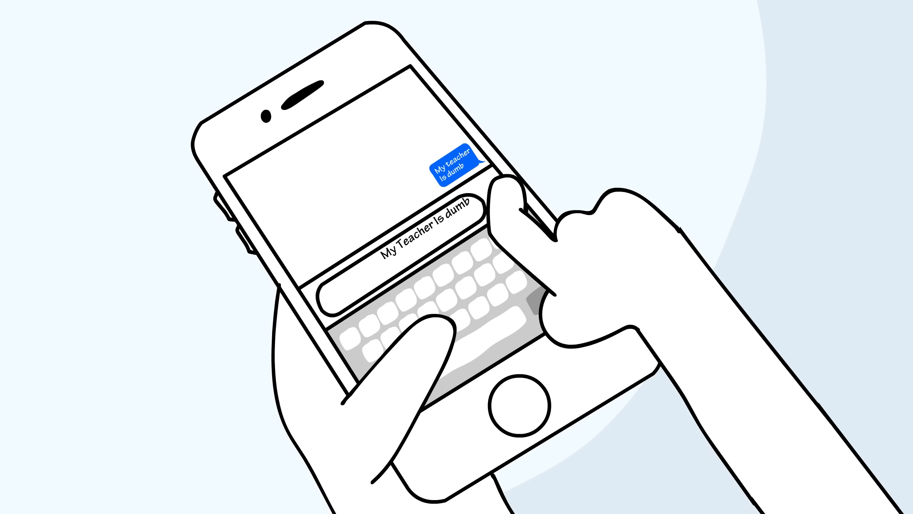
pyautogui.click(498, 201)
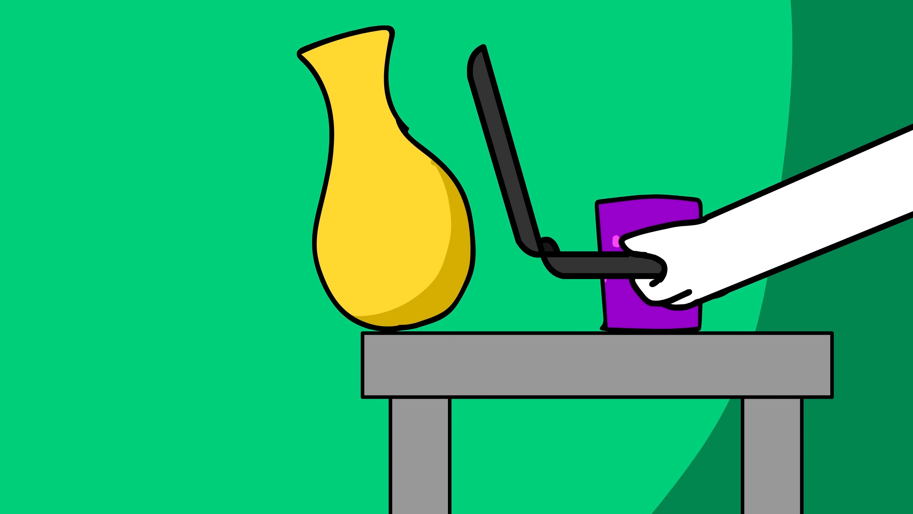
pyautogui.write('Favorite Vase!')
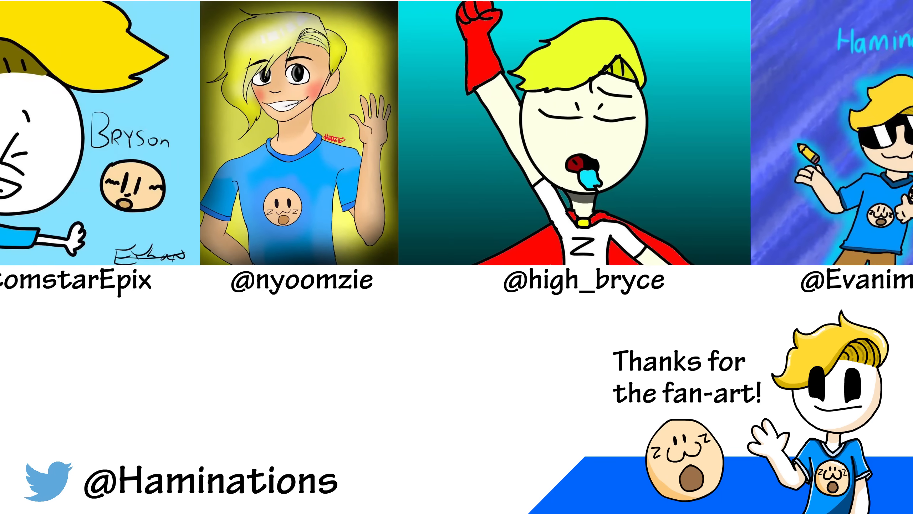
pyautogui.hscroll(-3)
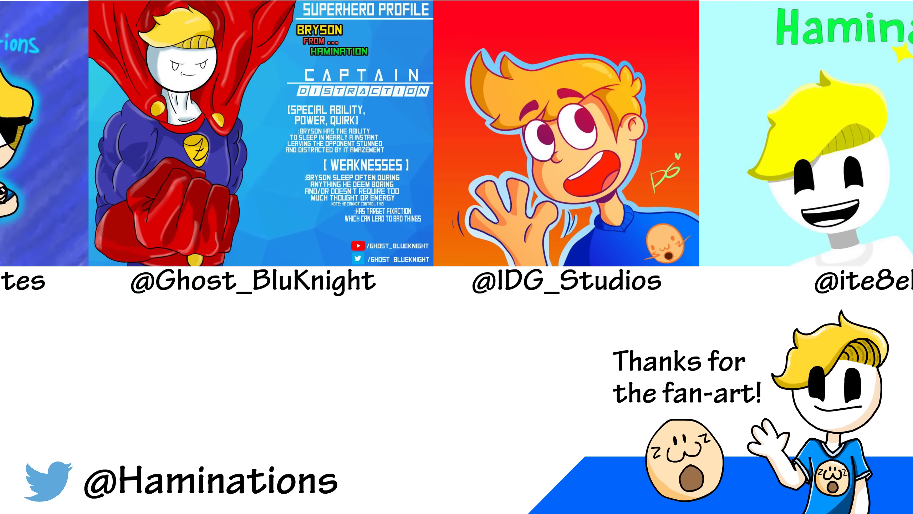
pyautogui.hscroll(-3)
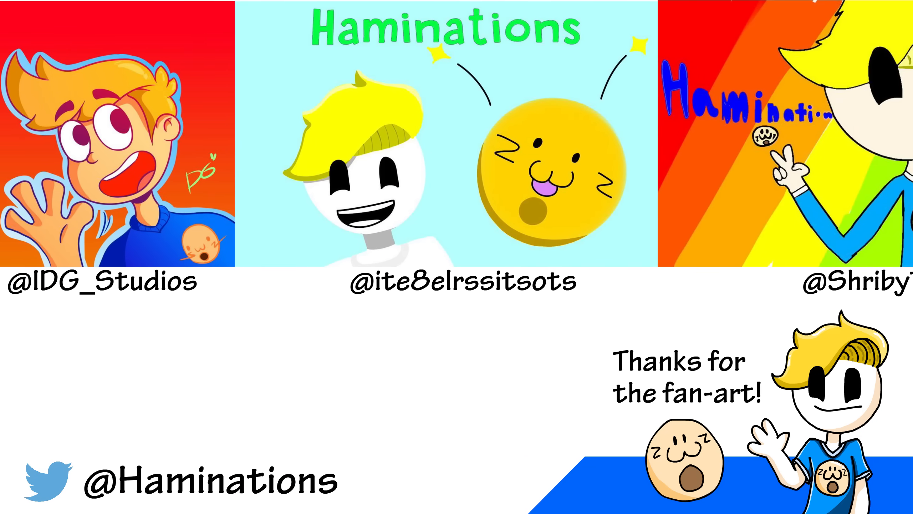
pyautogui.hscroll(-3)
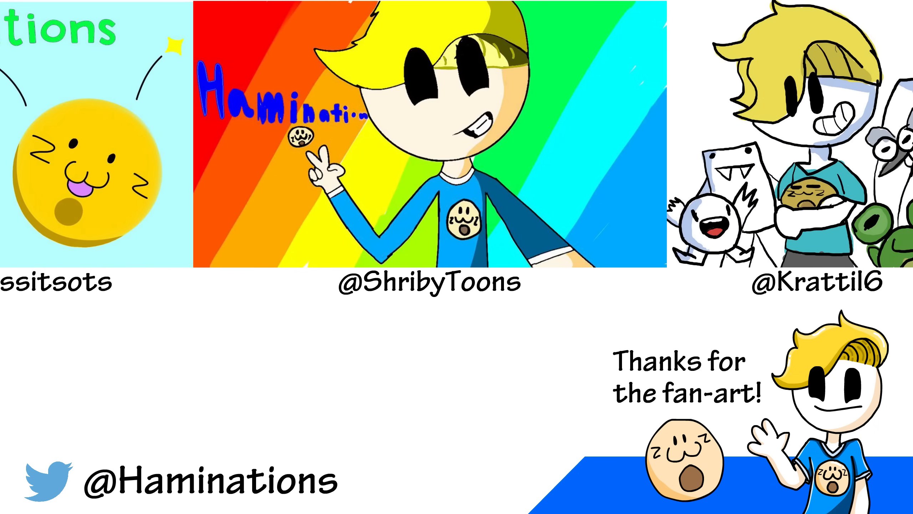
pyautogui.hscroll(-3)
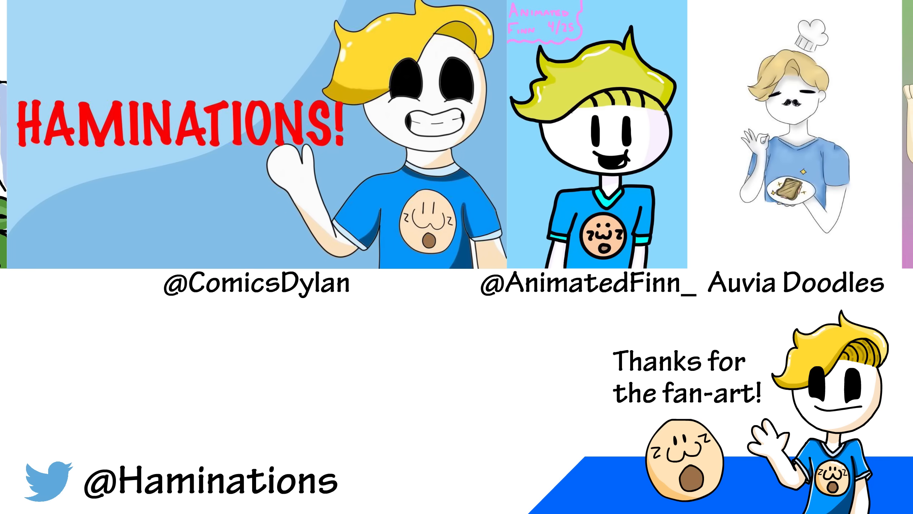
pyautogui.hscroll(-3)
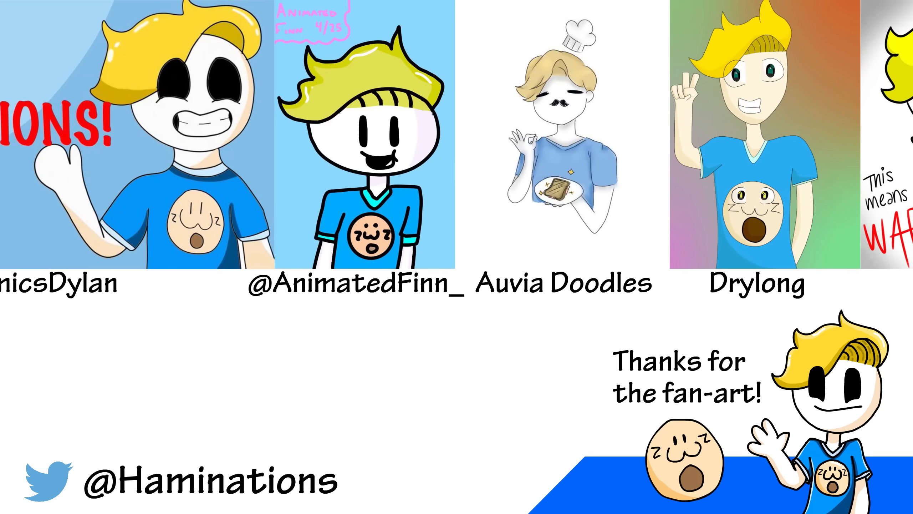
pyautogui.hscroll(-3)
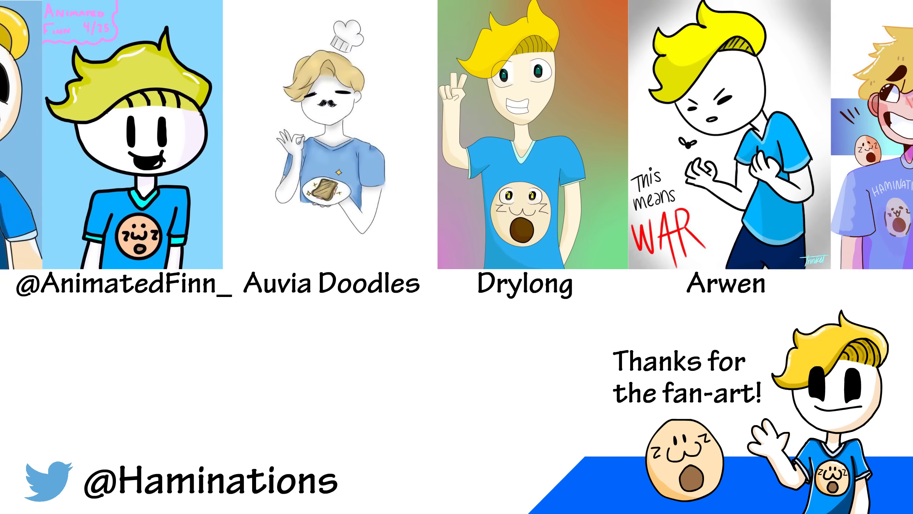